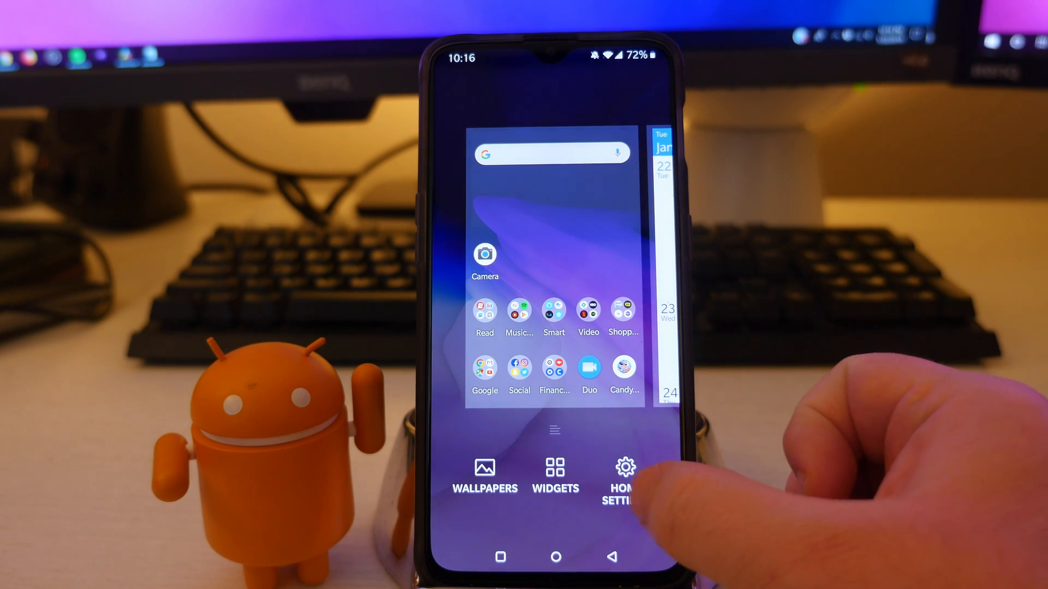
Browse the launcher's home settings and update all six pending apps.
click(624, 482)
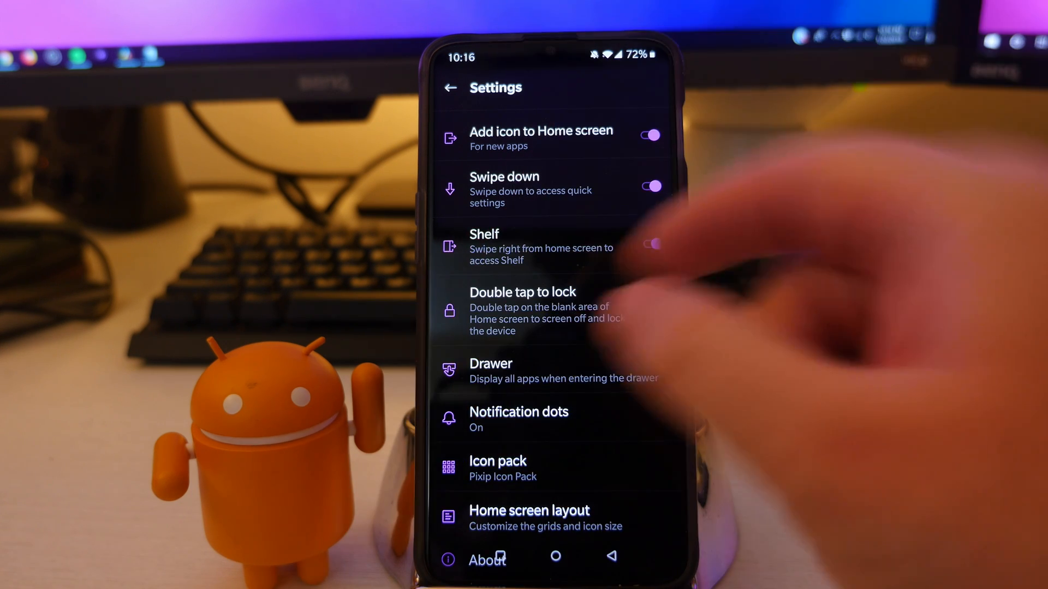
click(655, 309)
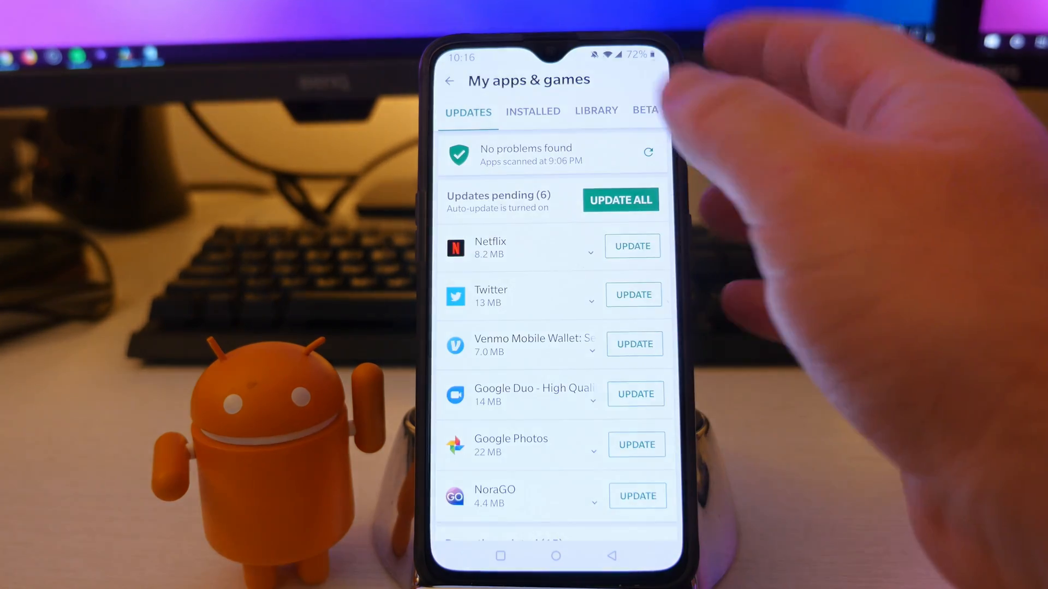
click(620, 198)
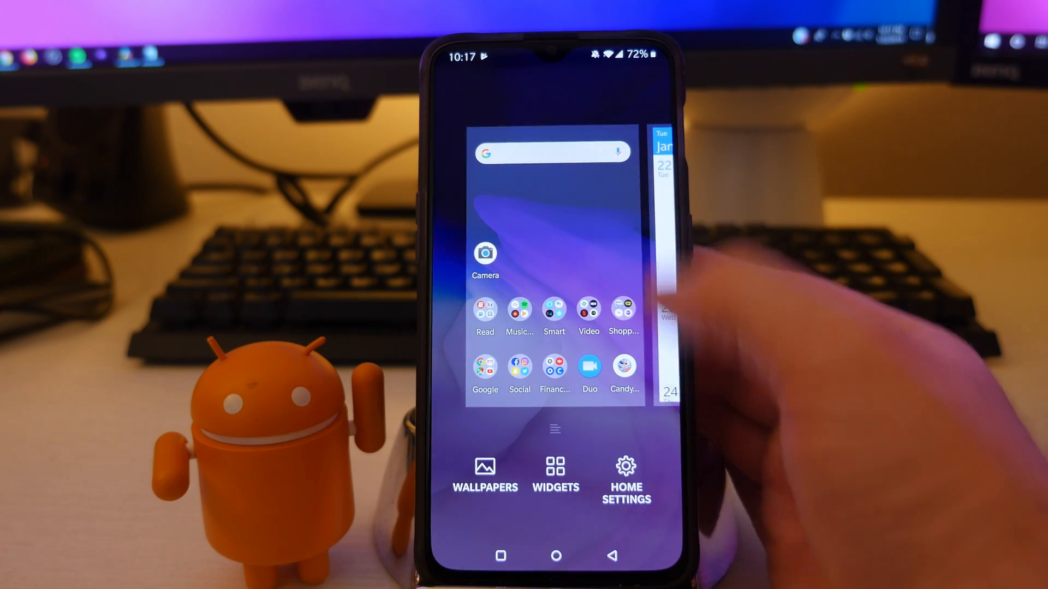
Scroll through the home settings, leave home screen editing, then lock and unlock the phone.
click(625, 475)
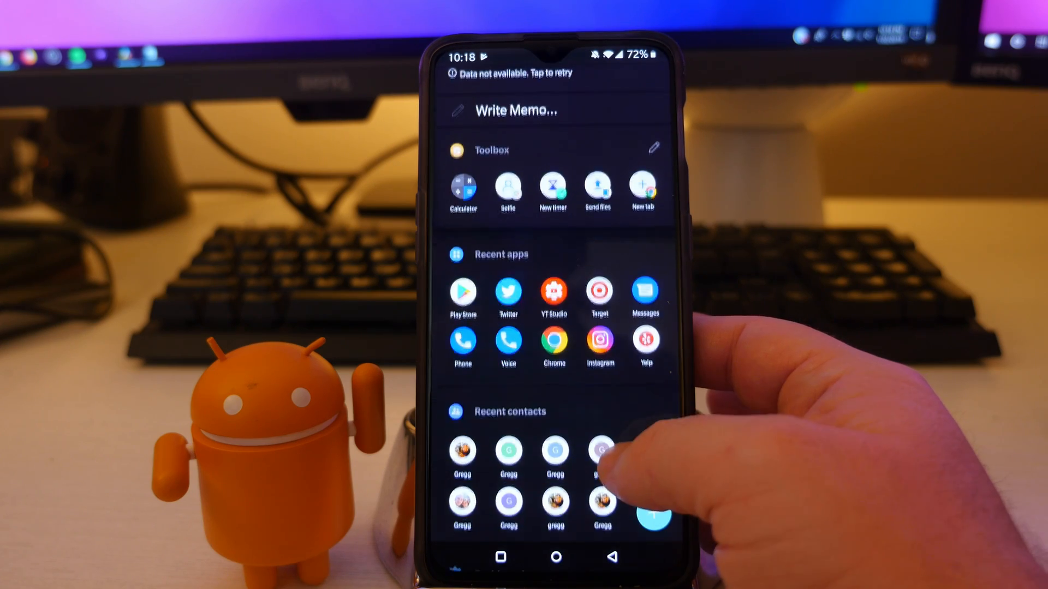
scroll(down, 3)
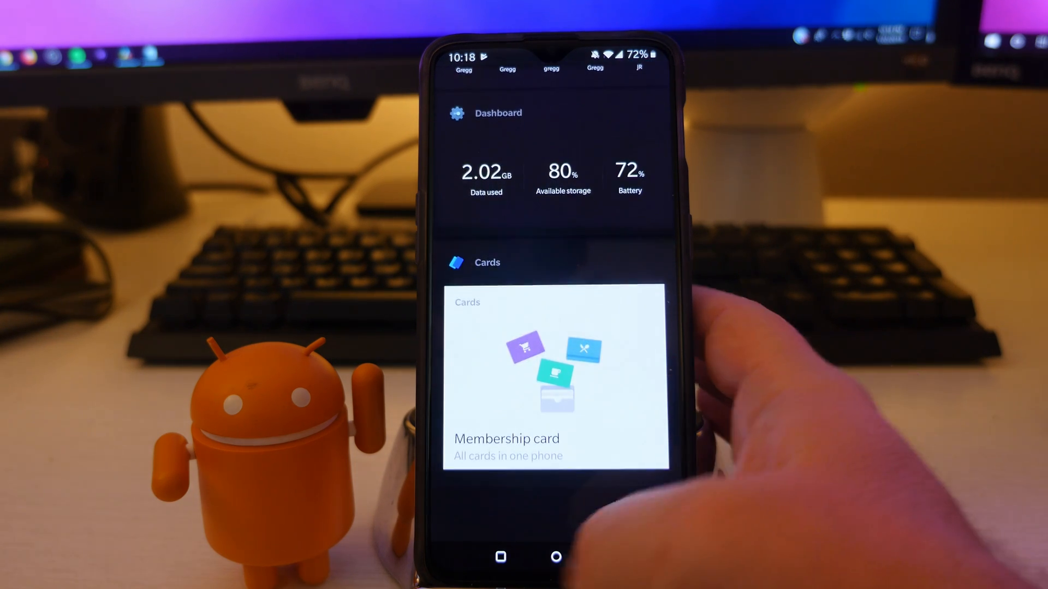
click(555, 555)
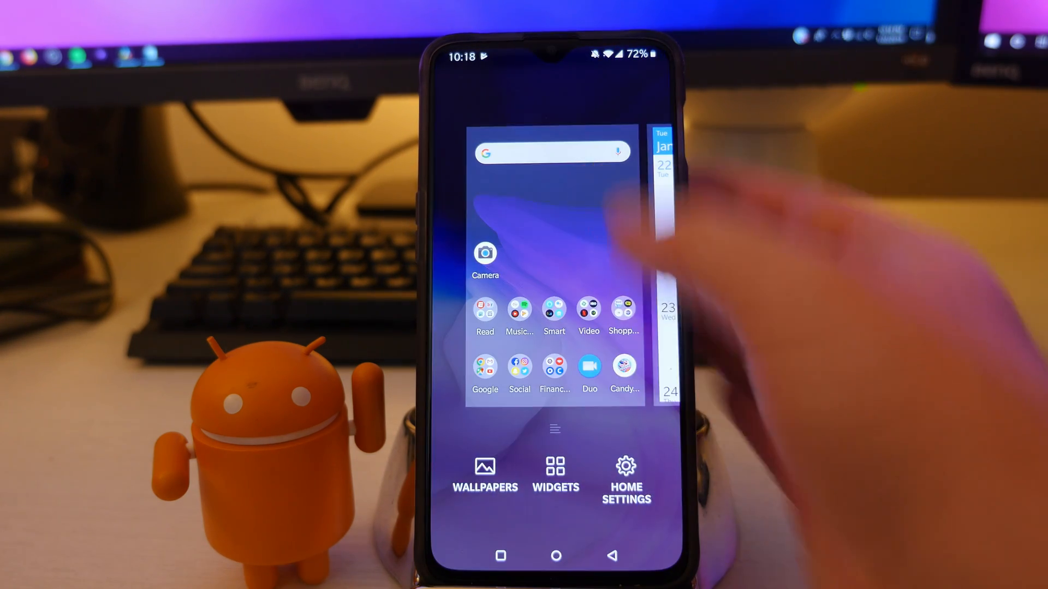
click(625, 480)
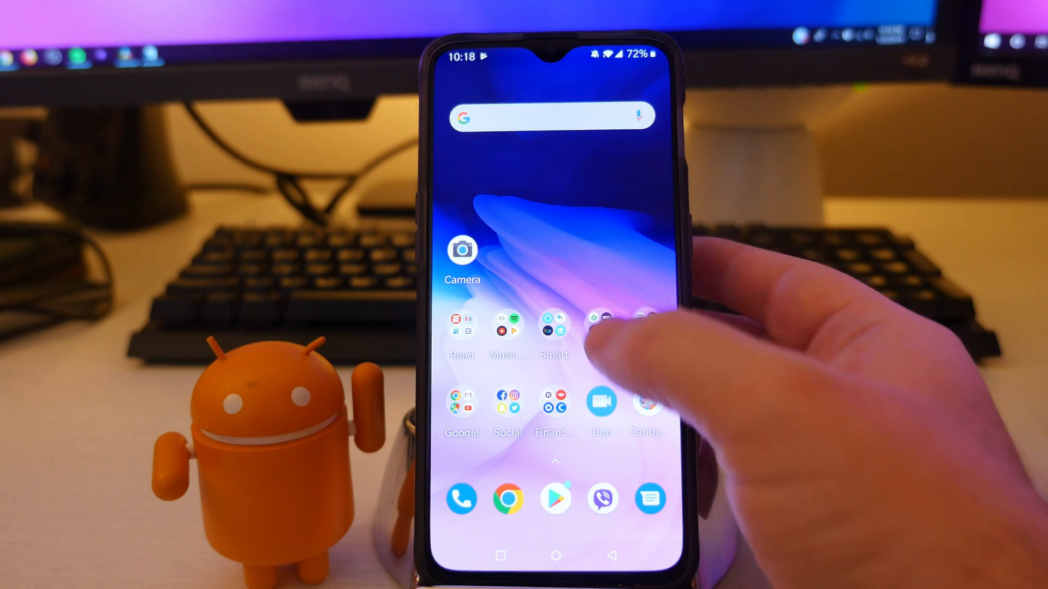
click(601, 334)
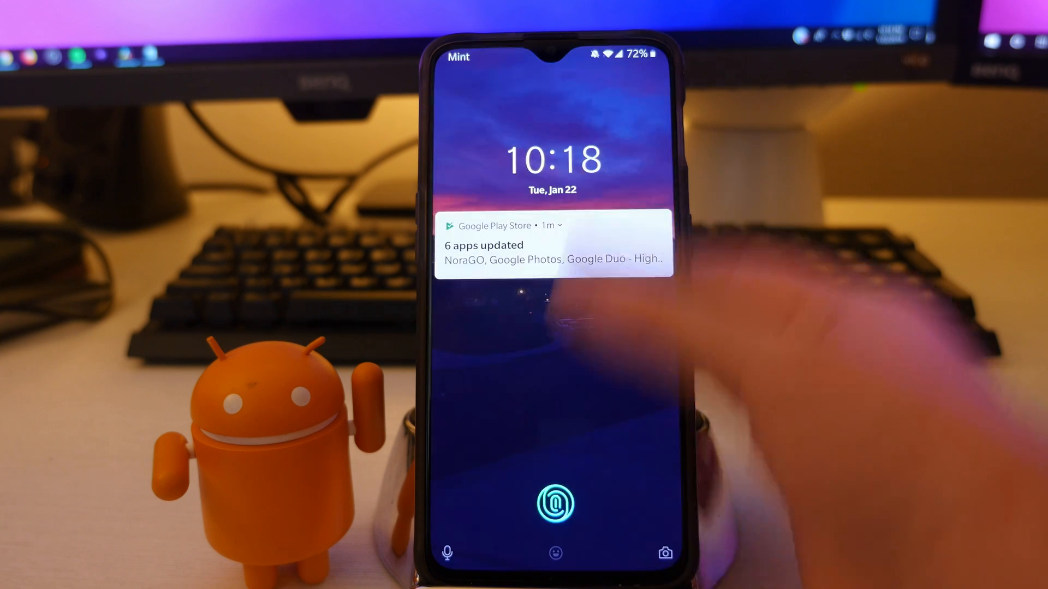
click(554, 502)
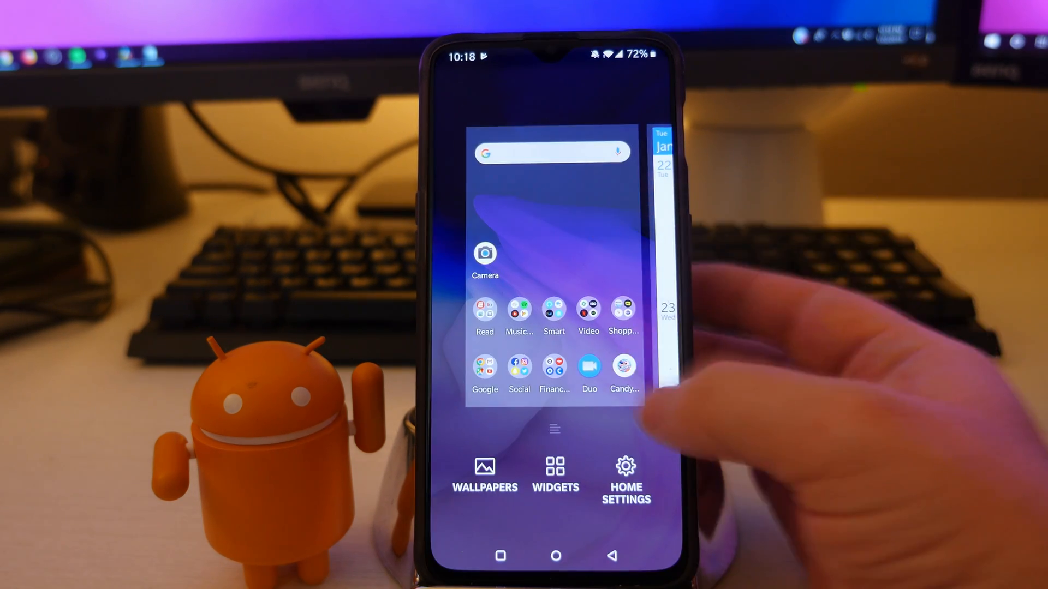
Set the app drawer to open in Quick search mode and test it by searching 'G'.
click(625, 480)
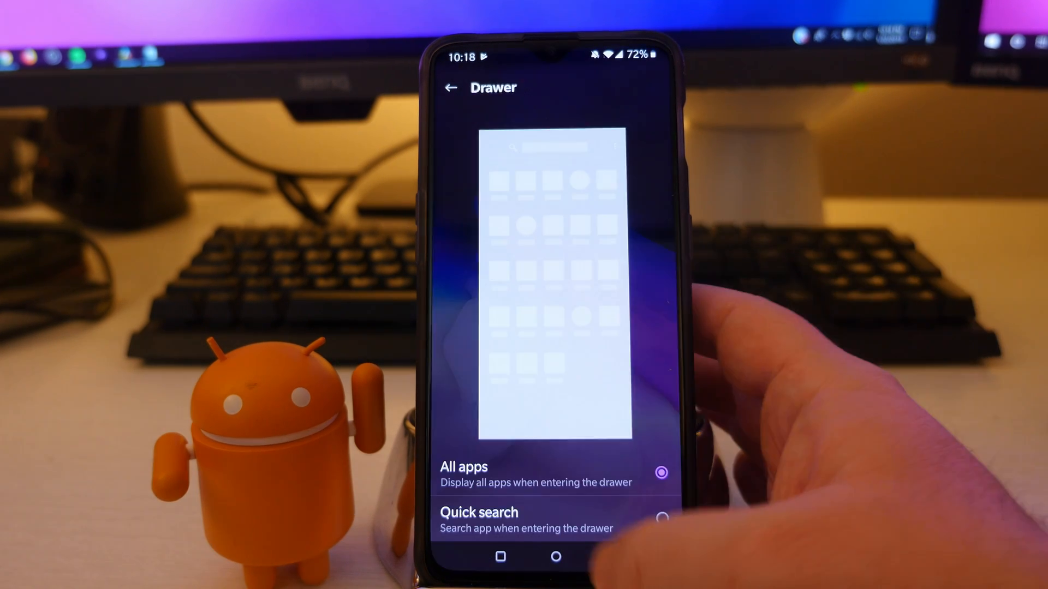
click(451, 87)
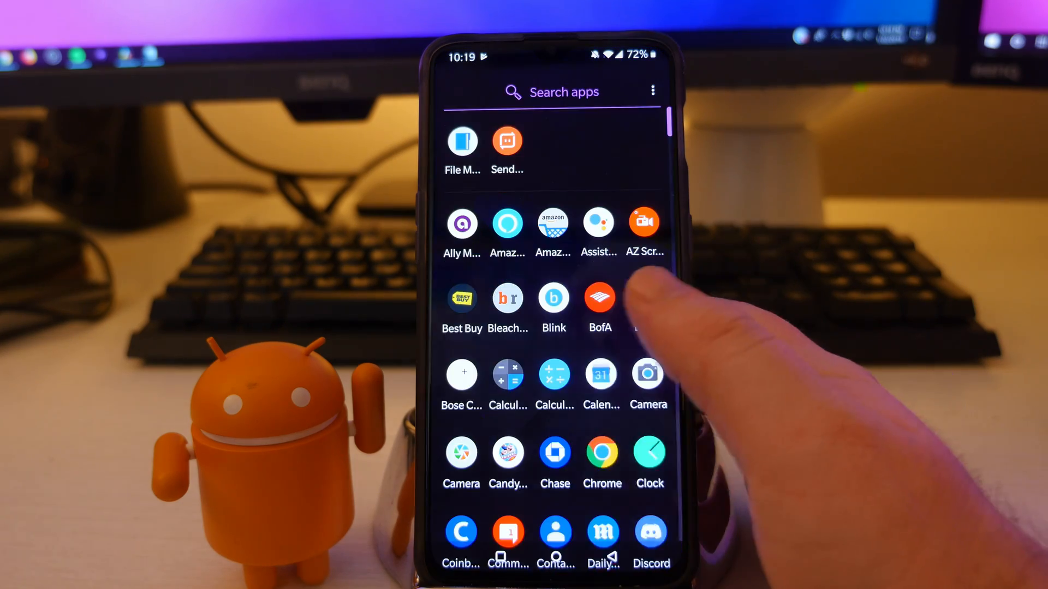
scroll(down, 3)
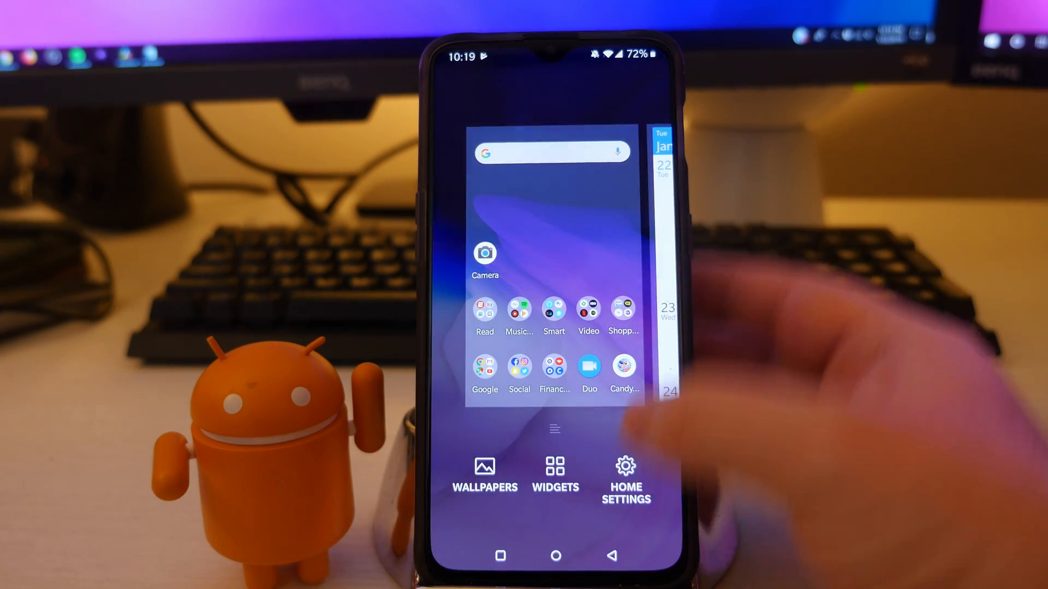
click(626, 478)
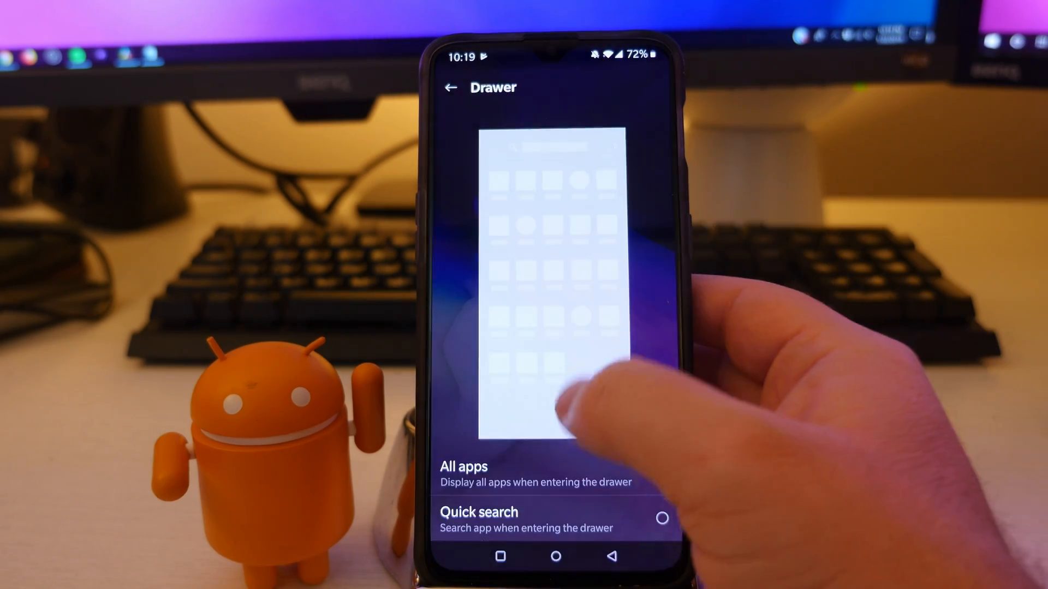
click(661, 517)
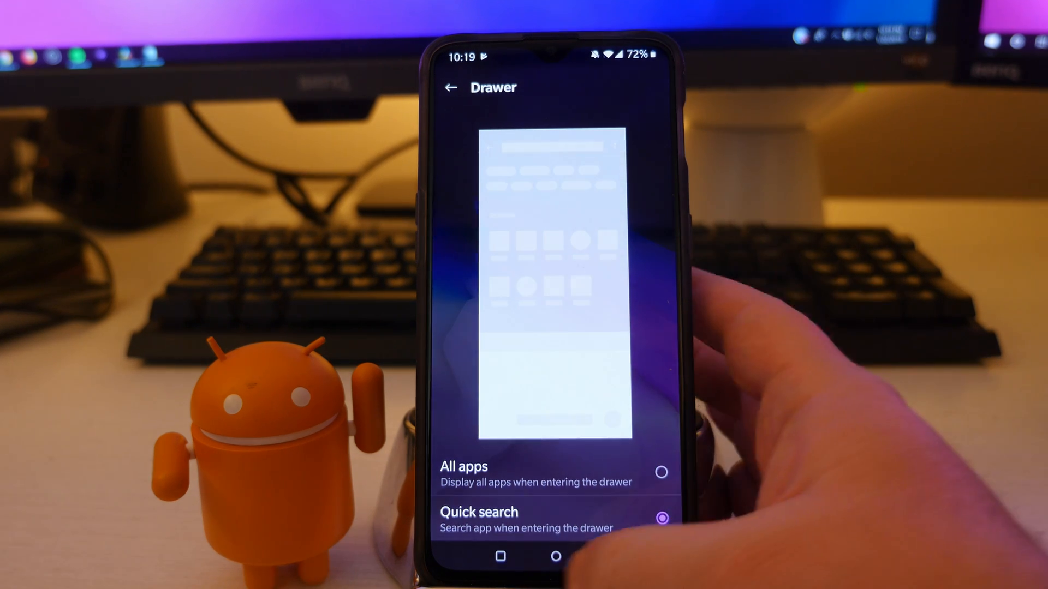
click(662, 518)
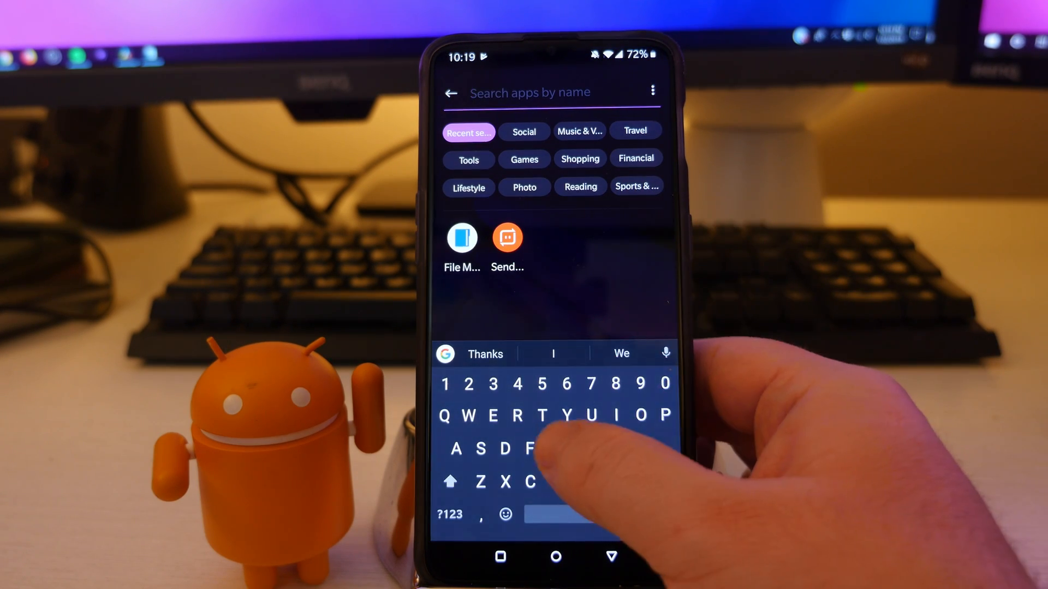
text(G)
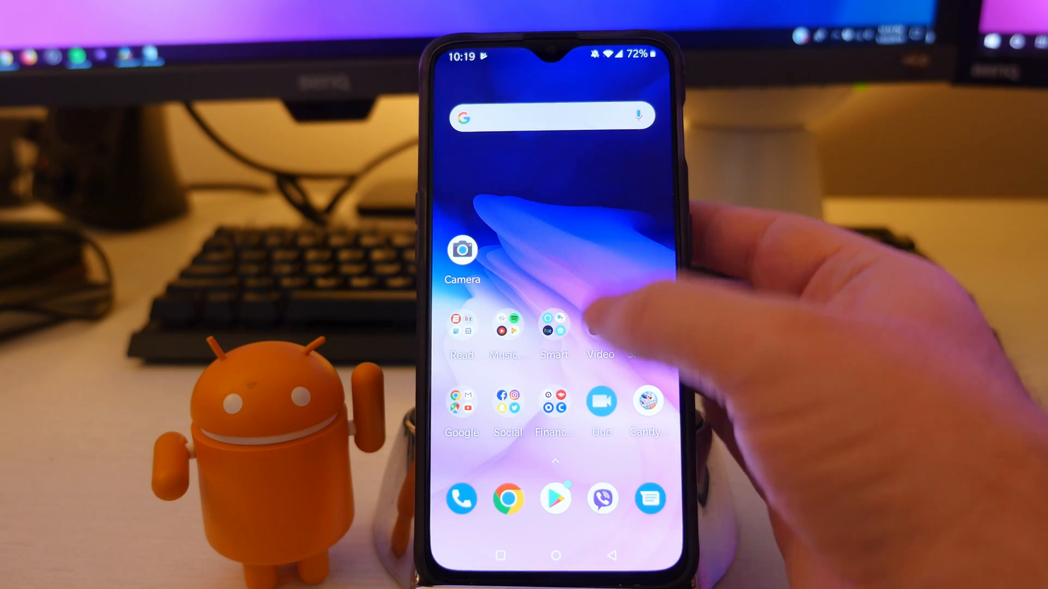
Review the Drawer behaviour options from Home Settings and return to the settings list.
click(553, 314)
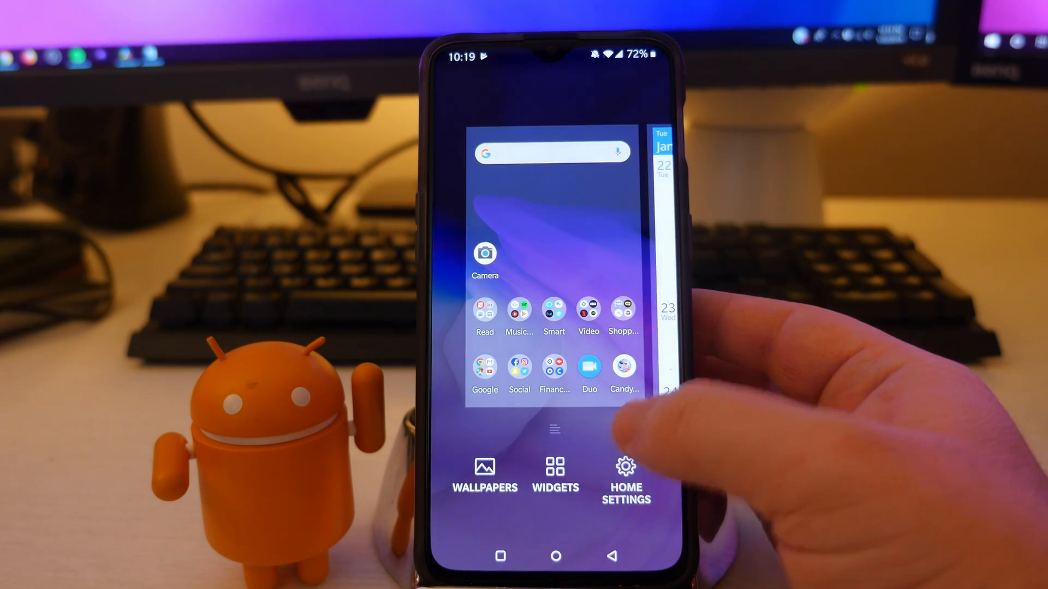
click(624, 477)
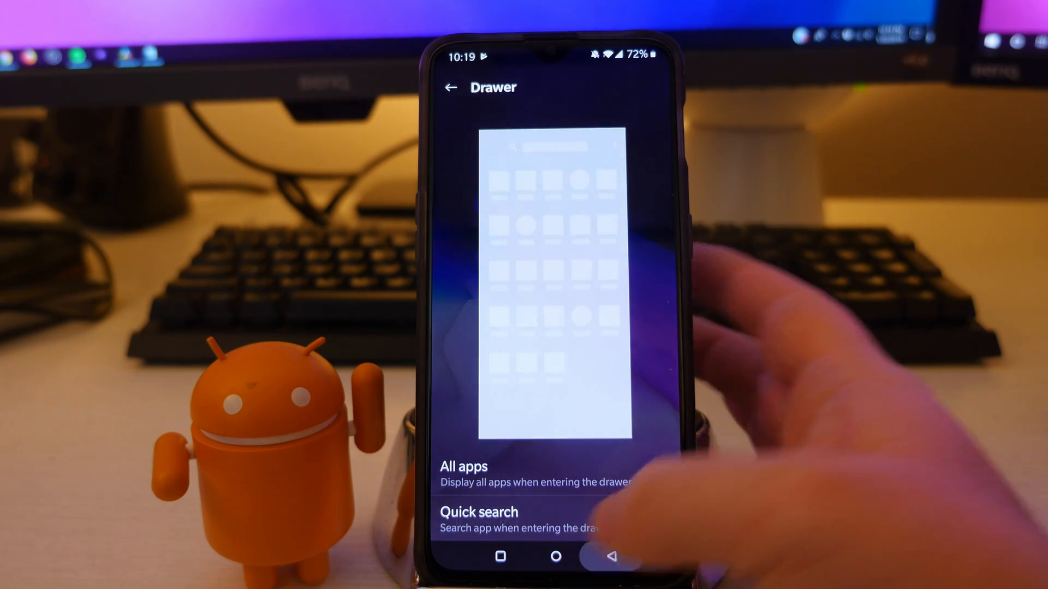
click(451, 87)
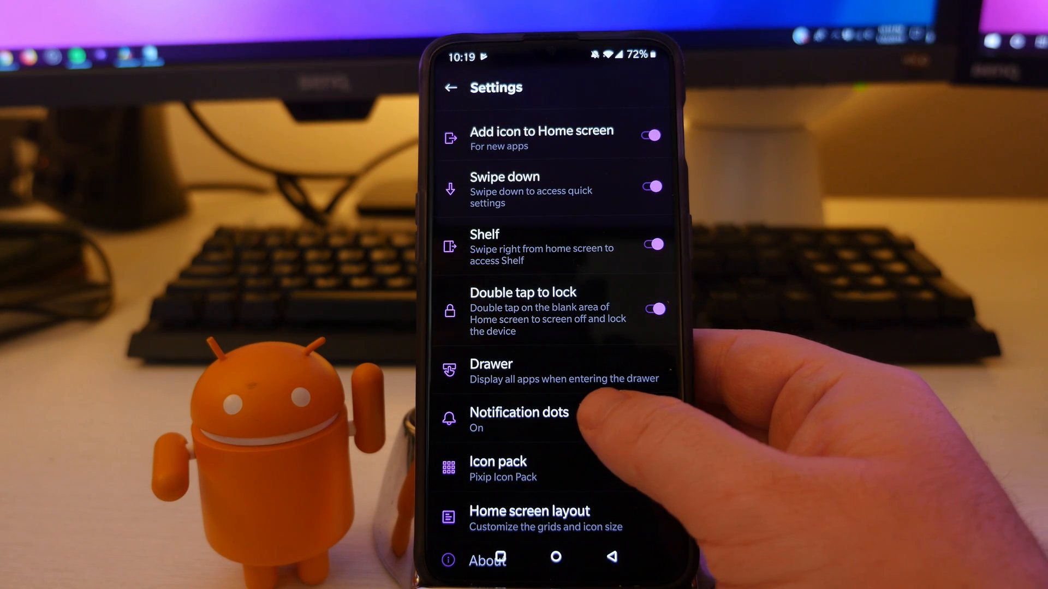
click(554, 555)
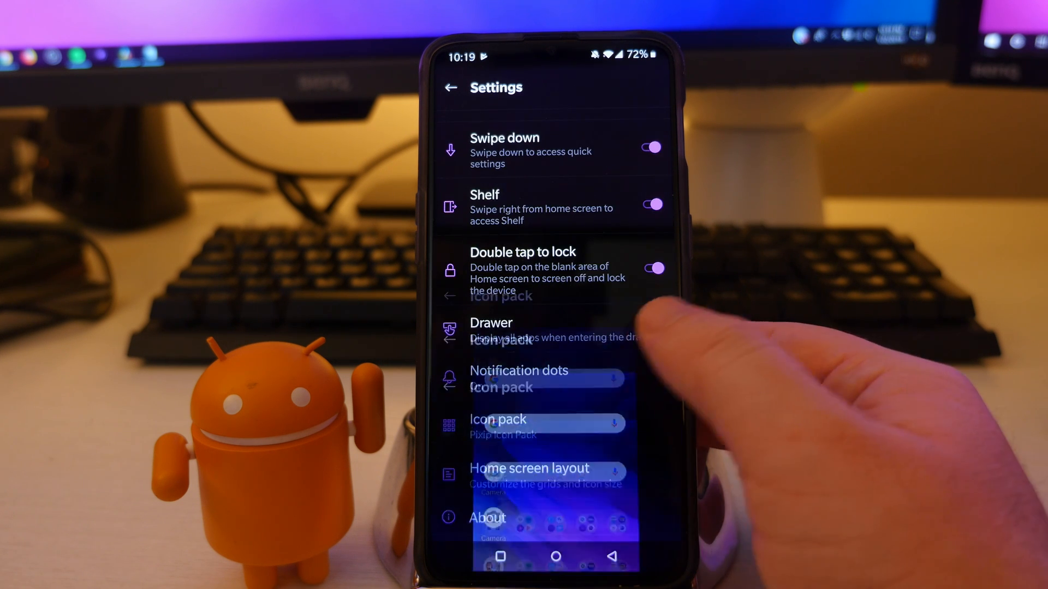
Preview the Square and Poly icon packs, select the OnePlus pack, and return to the settings list.
click(498, 419)
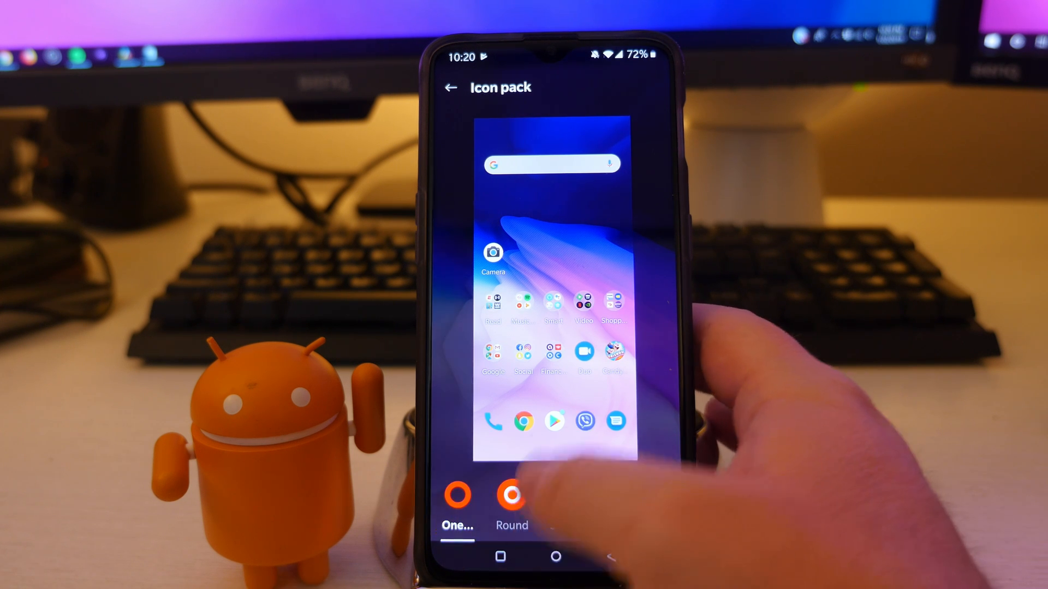
click(511, 494)
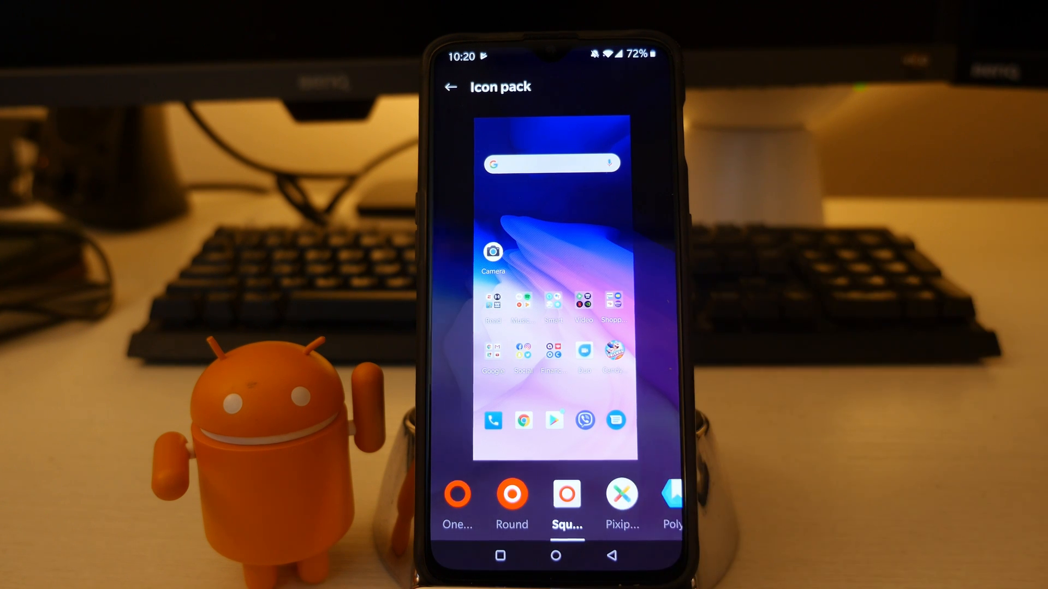
click(621, 495)
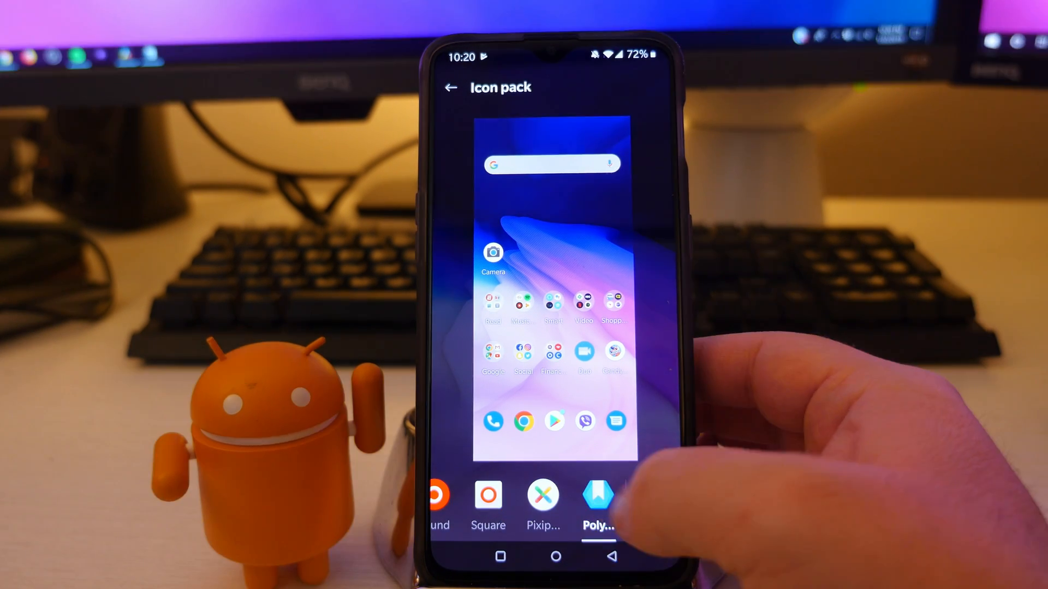
click(597, 494)
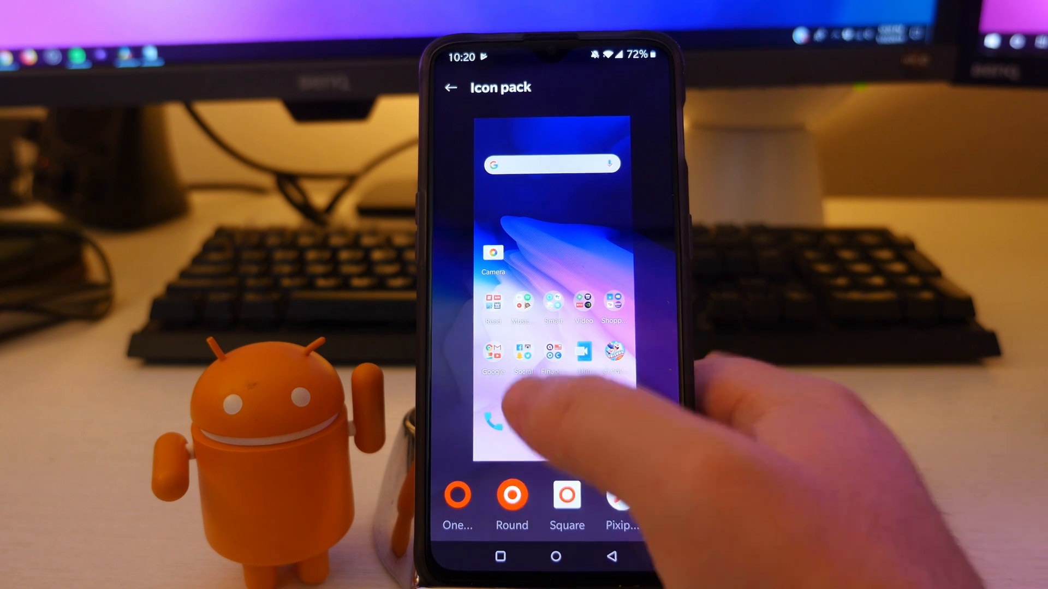
click(457, 496)
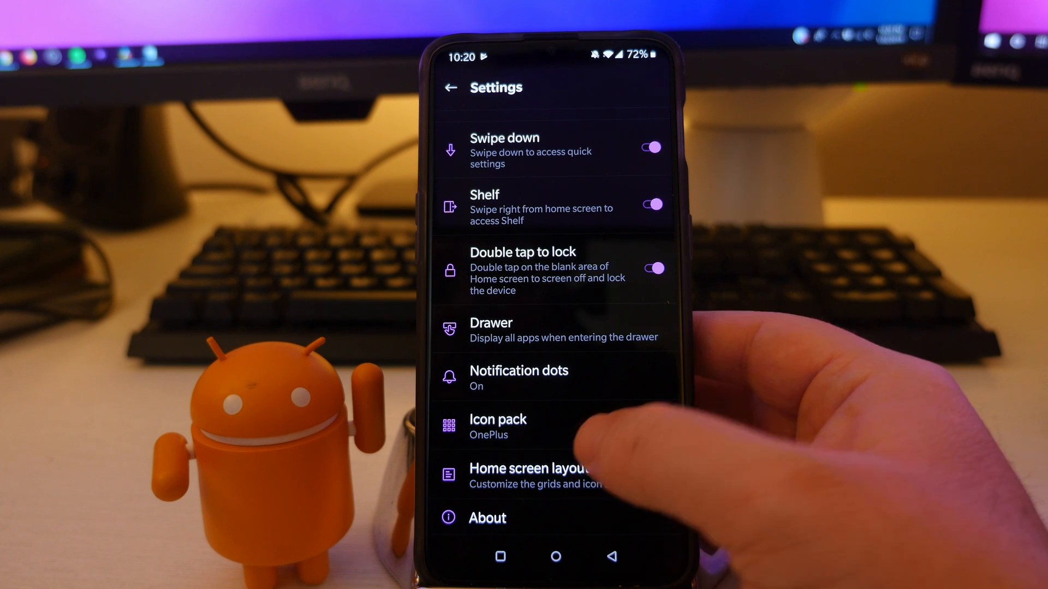
Try three, four and five columns and small icons, keep five columns with medium icons, and return home.
click(537, 476)
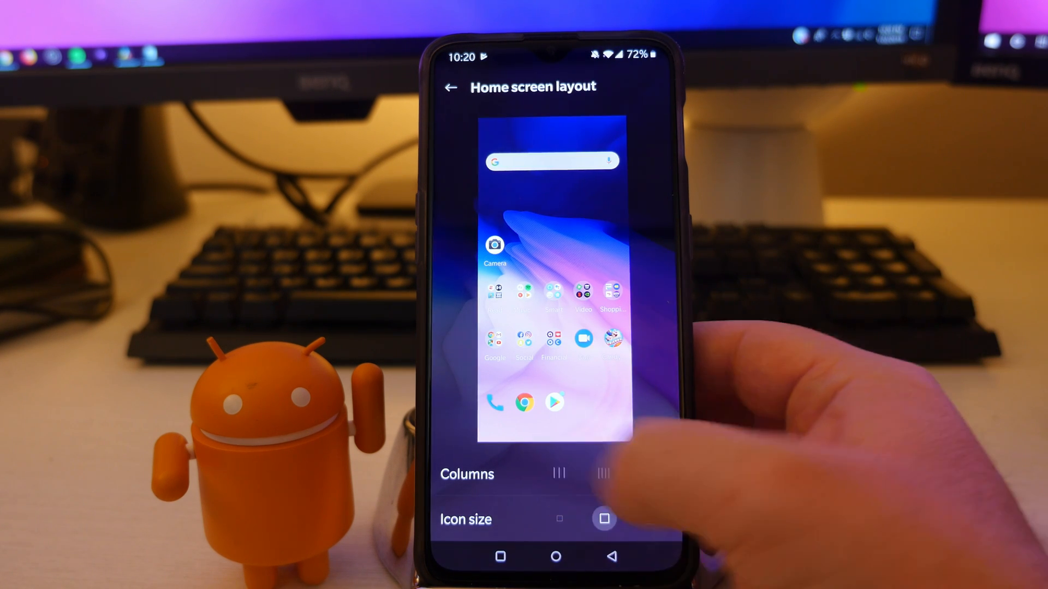
click(558, 474)
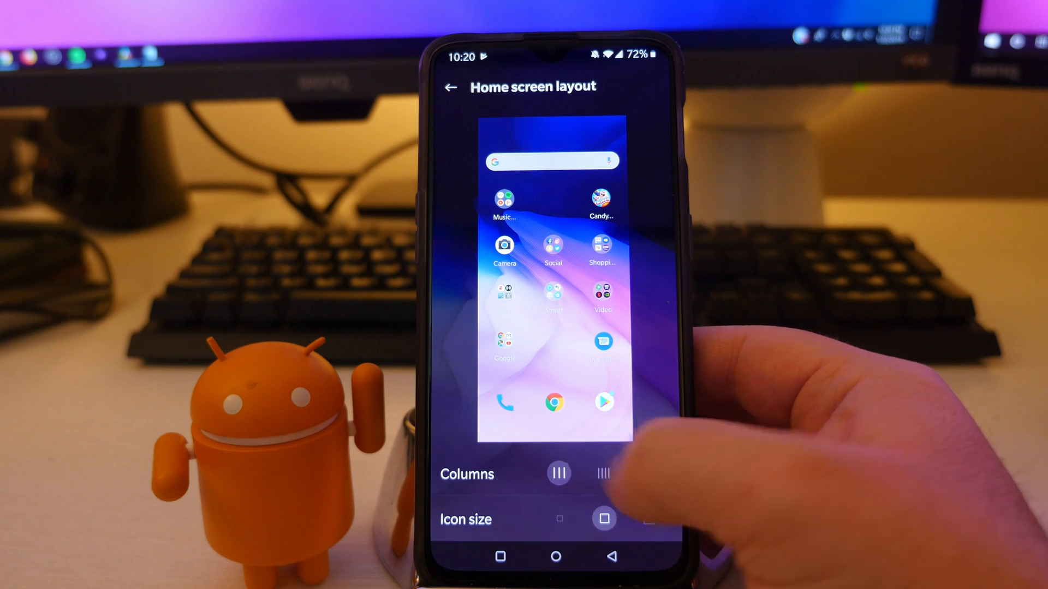
click(603, 473)
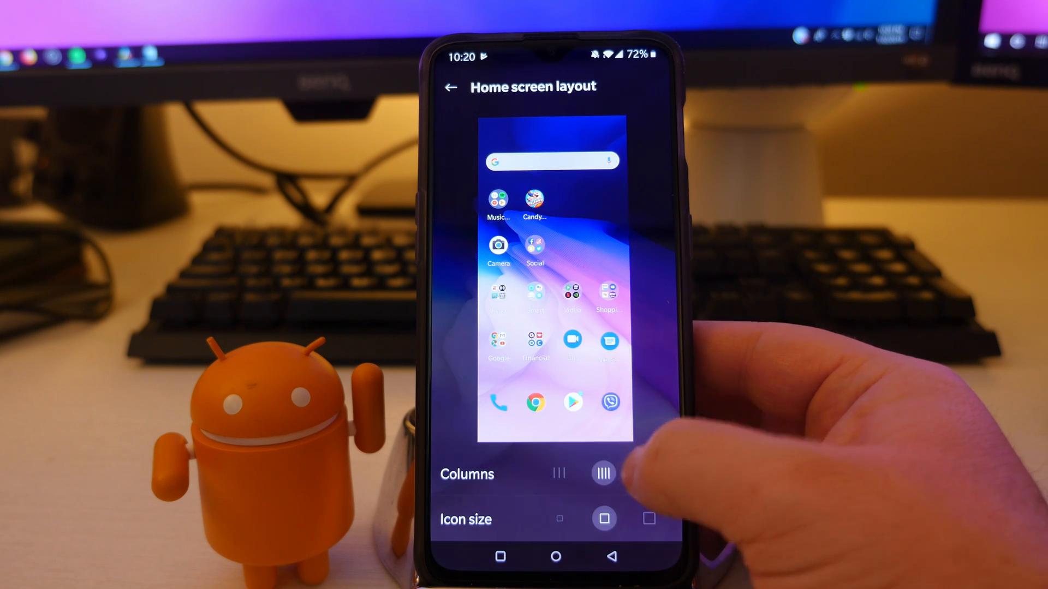
click(648, 473)
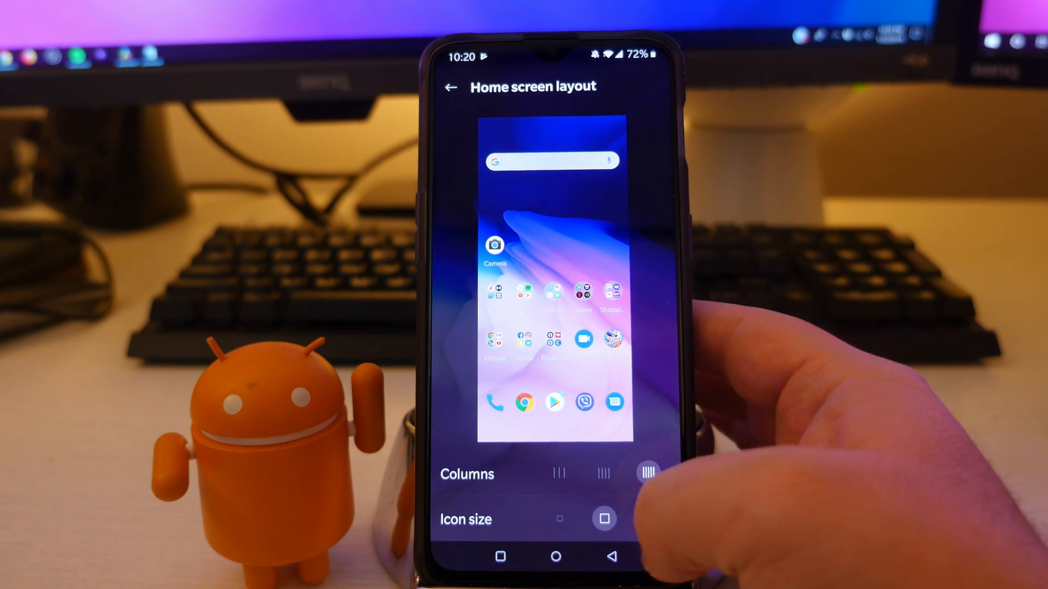
click(559, 518)
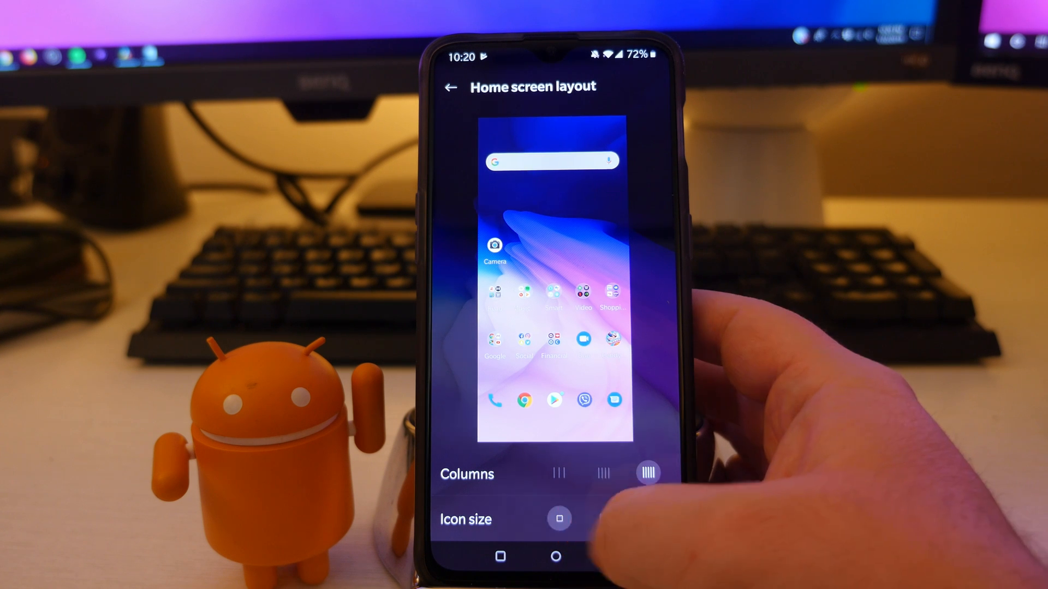
click(647, 519)
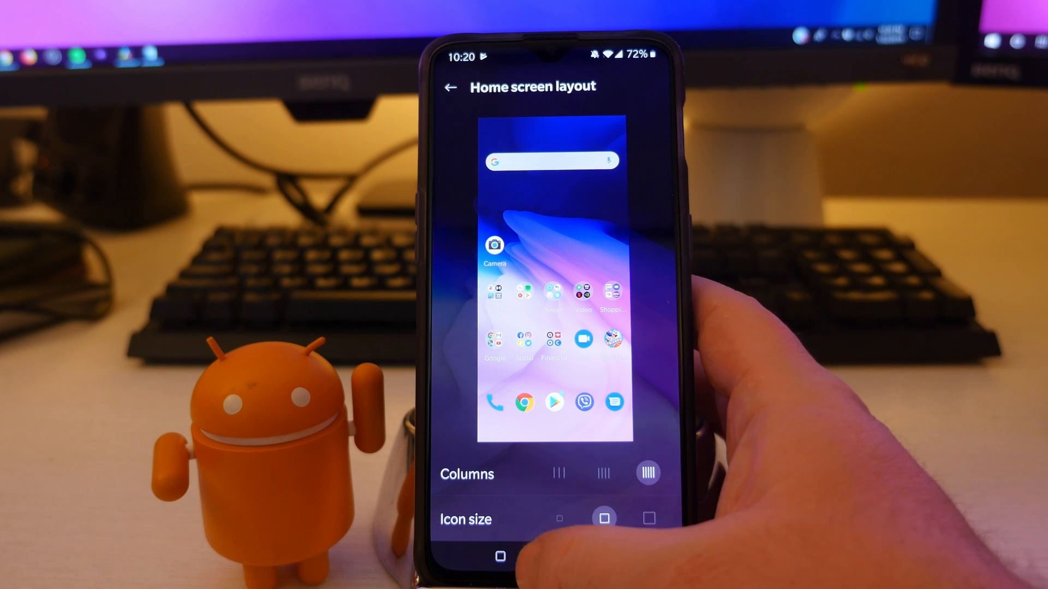
click(451, 87)
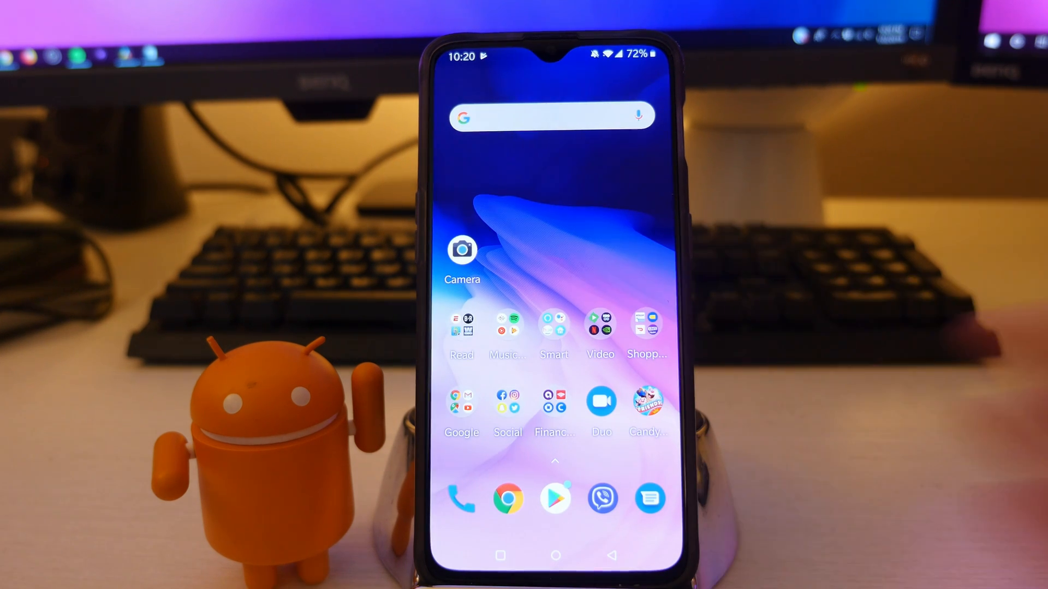